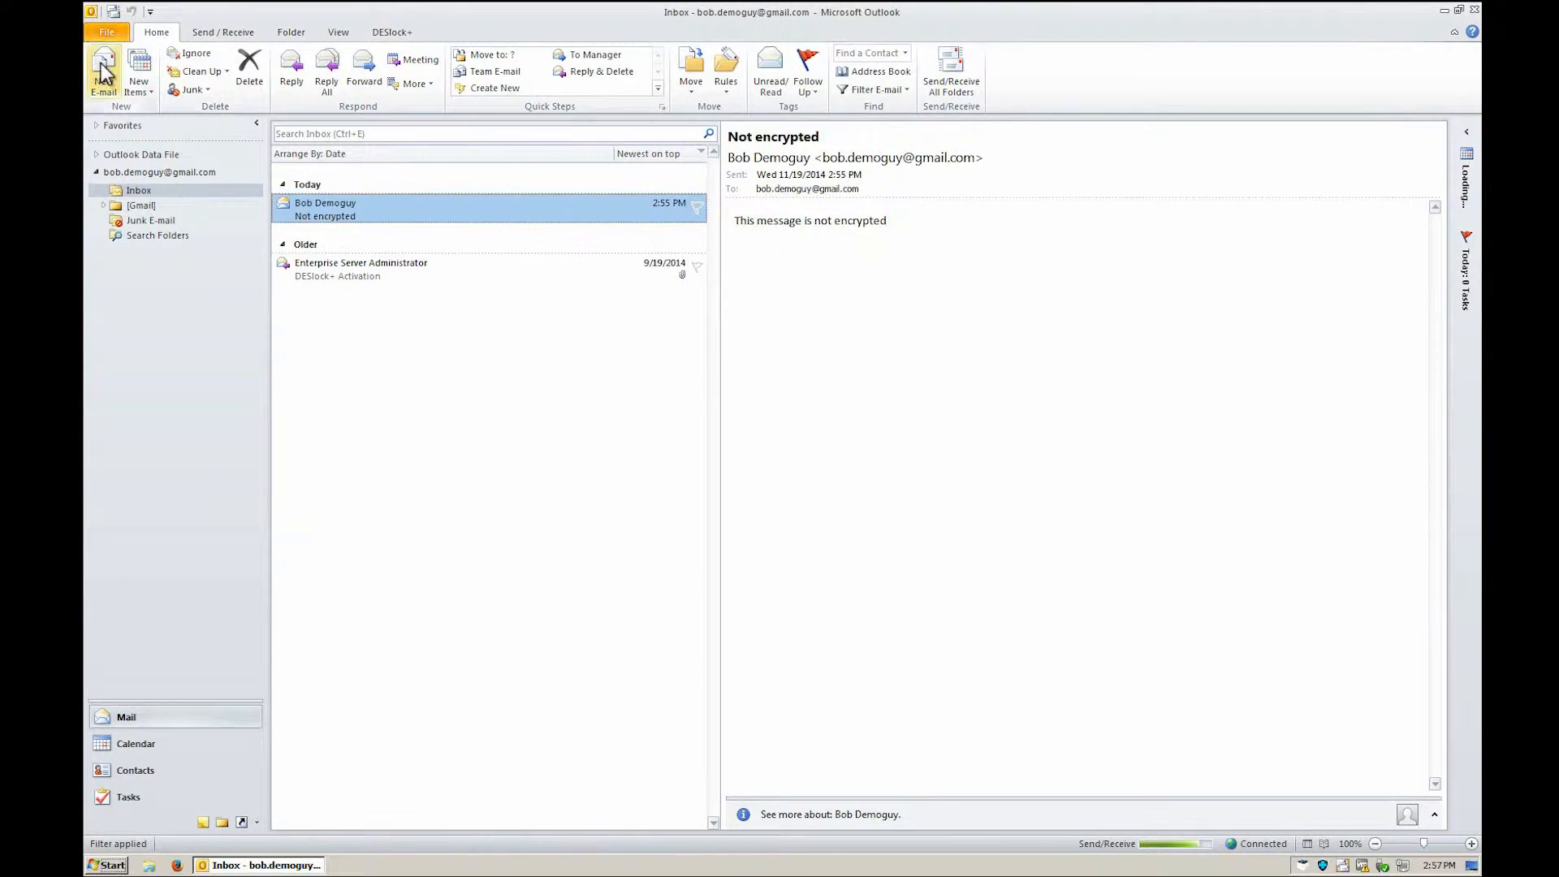
- Compose a new email with subject 'Encrypted' and body 'This message will be encrypted'
click(104, 70)
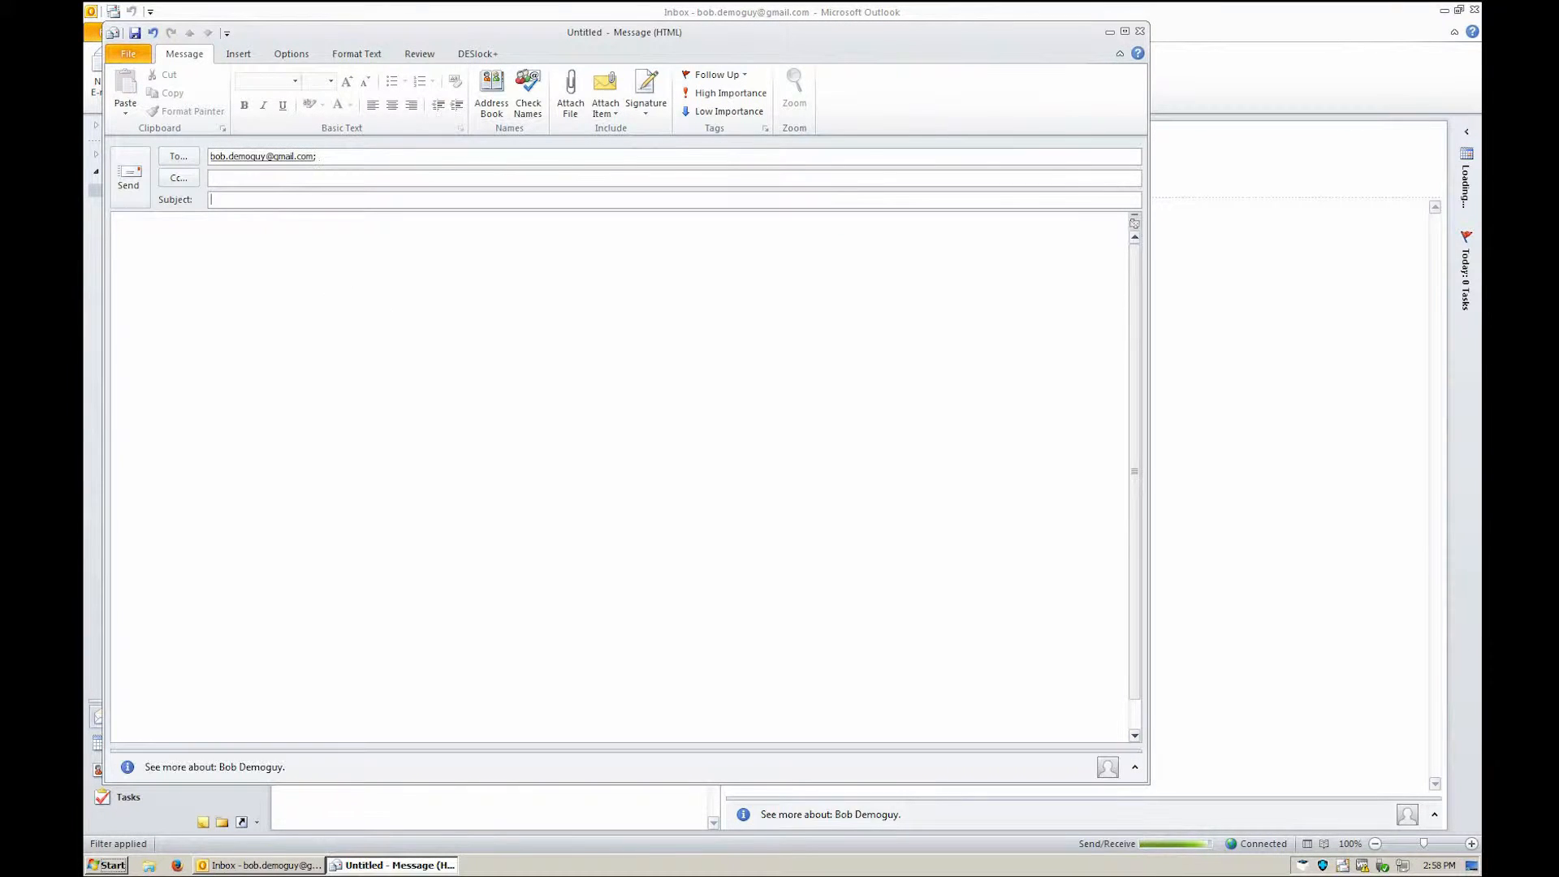
text(Encrypted)
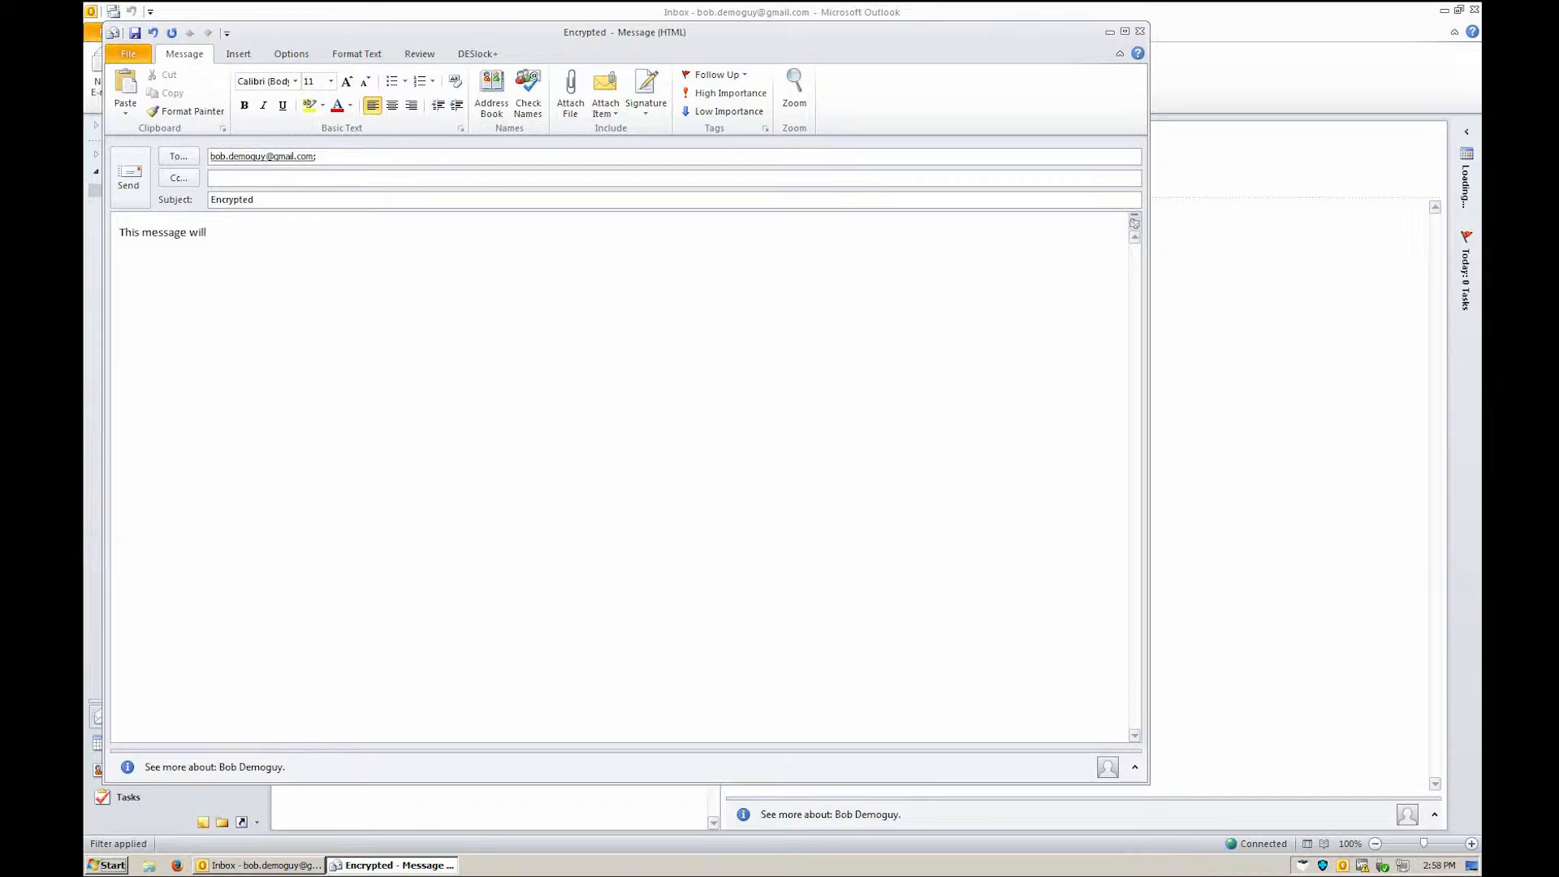
text(be encryp)
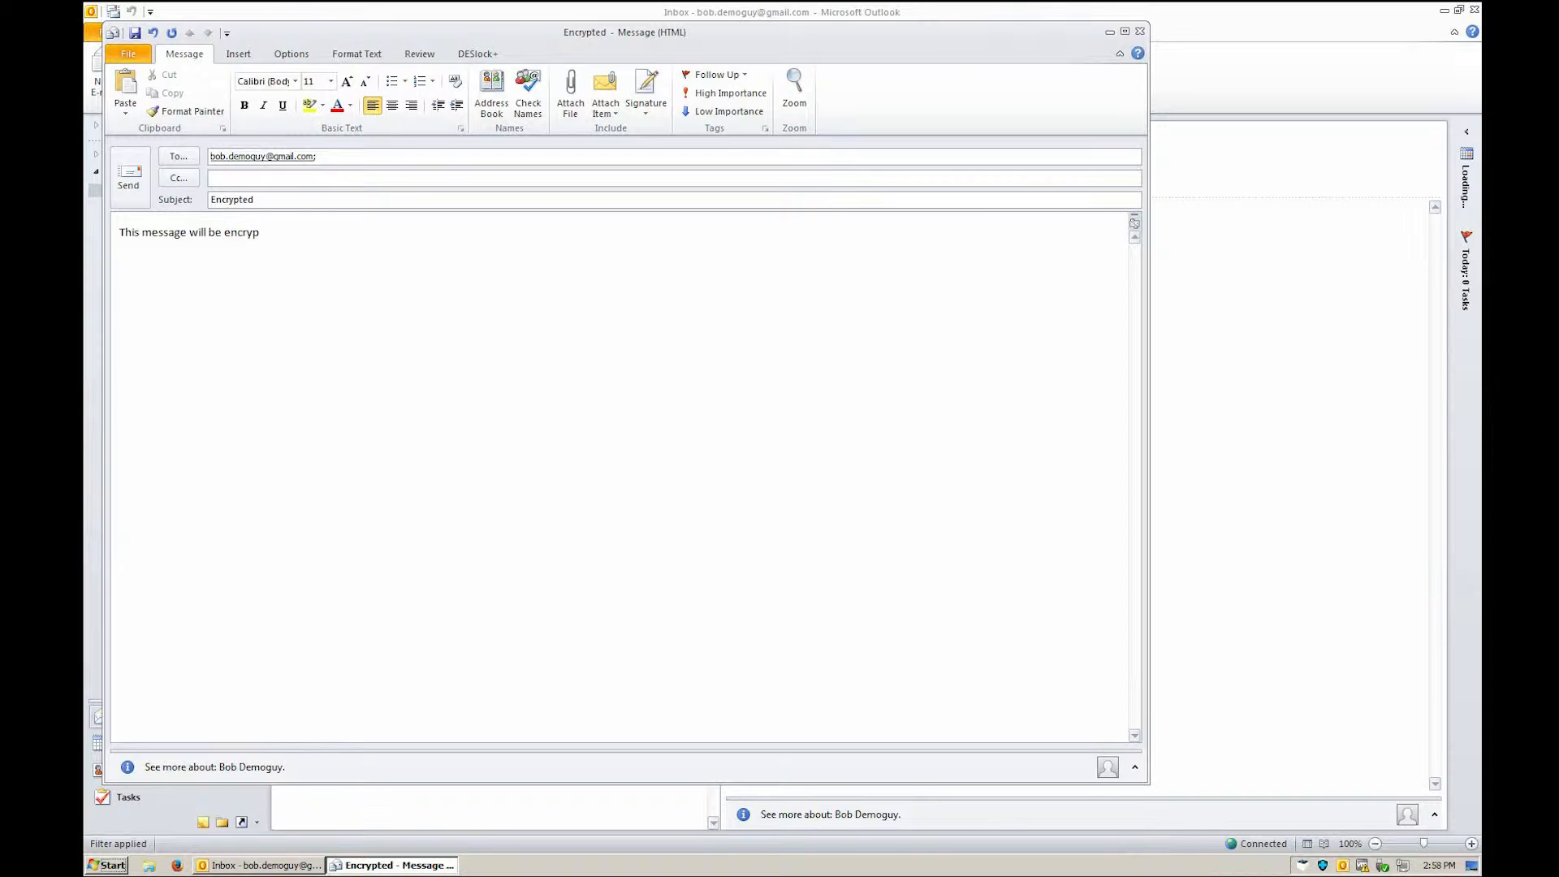
text(ted)
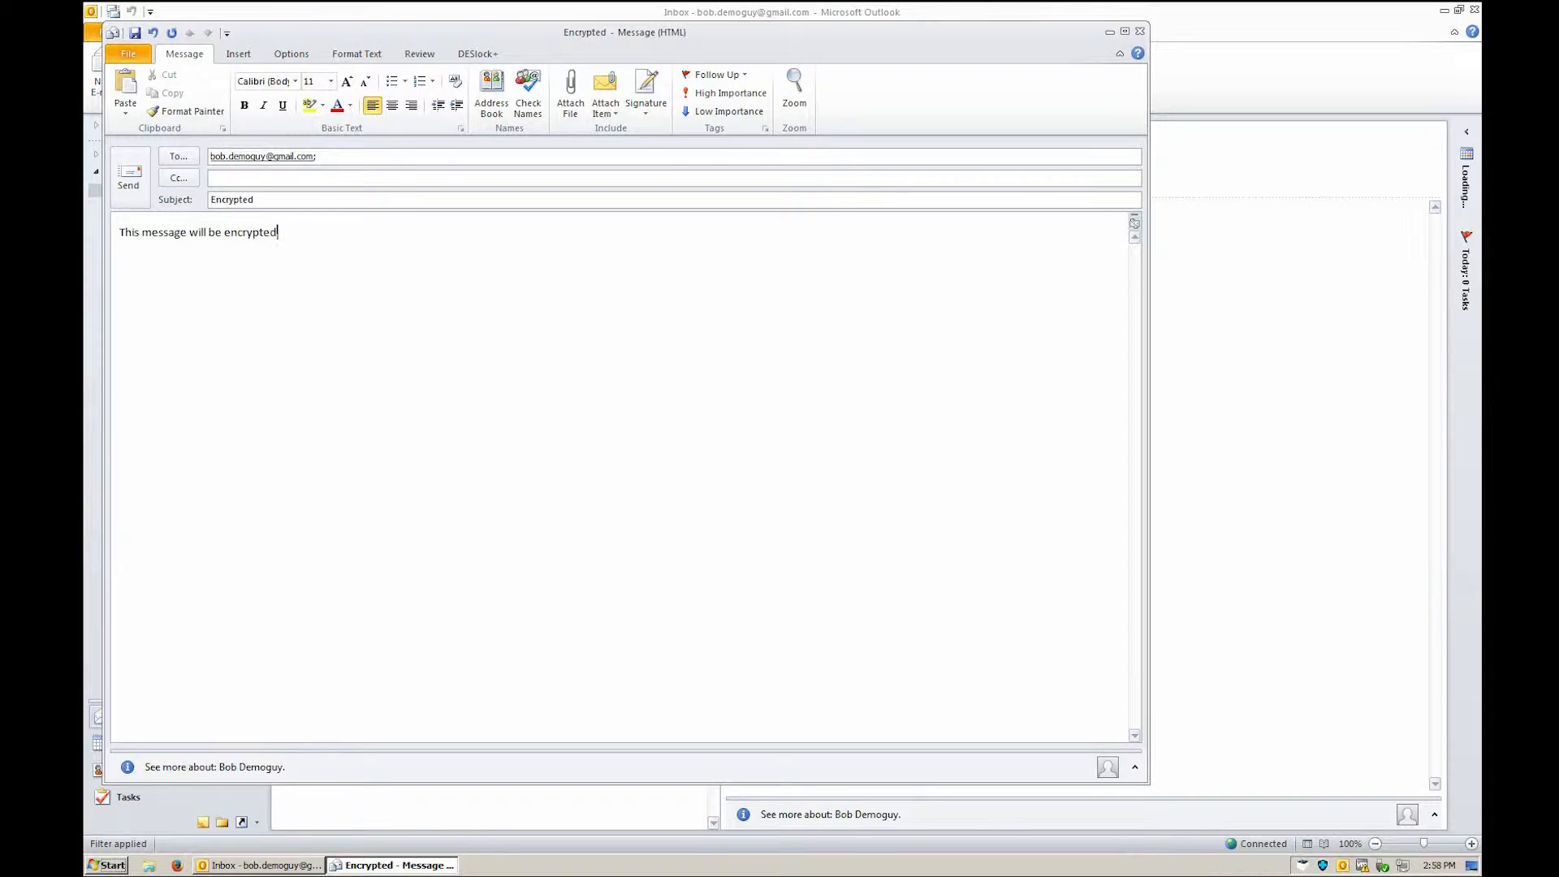
- Enable 'Automatically decrypt message text' in the DESlock+ options and save
click(477, 54)
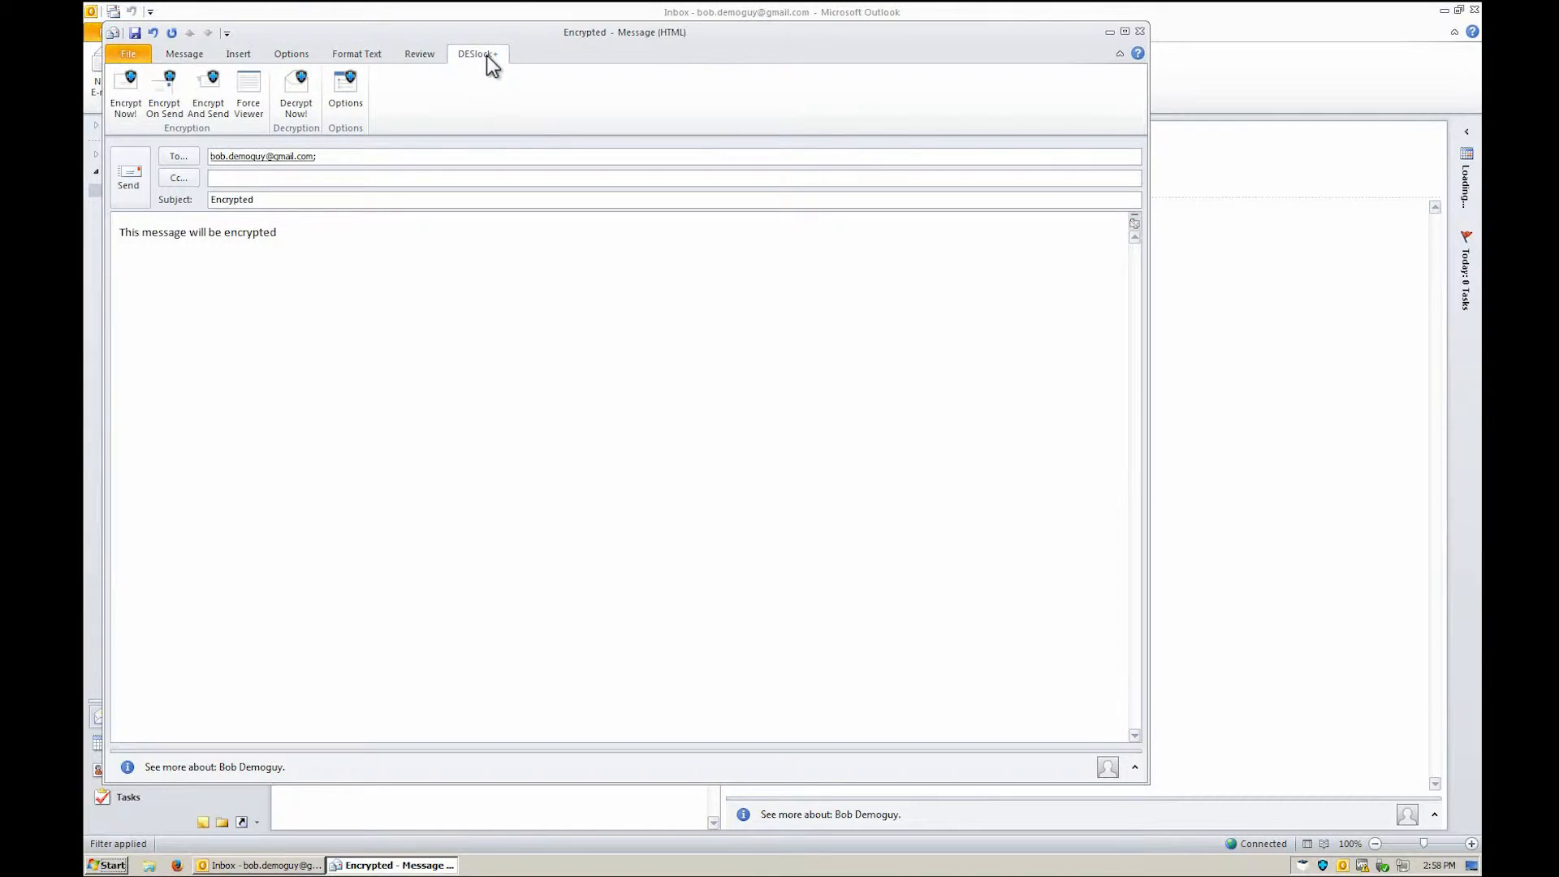
mouse_move(345, 94)
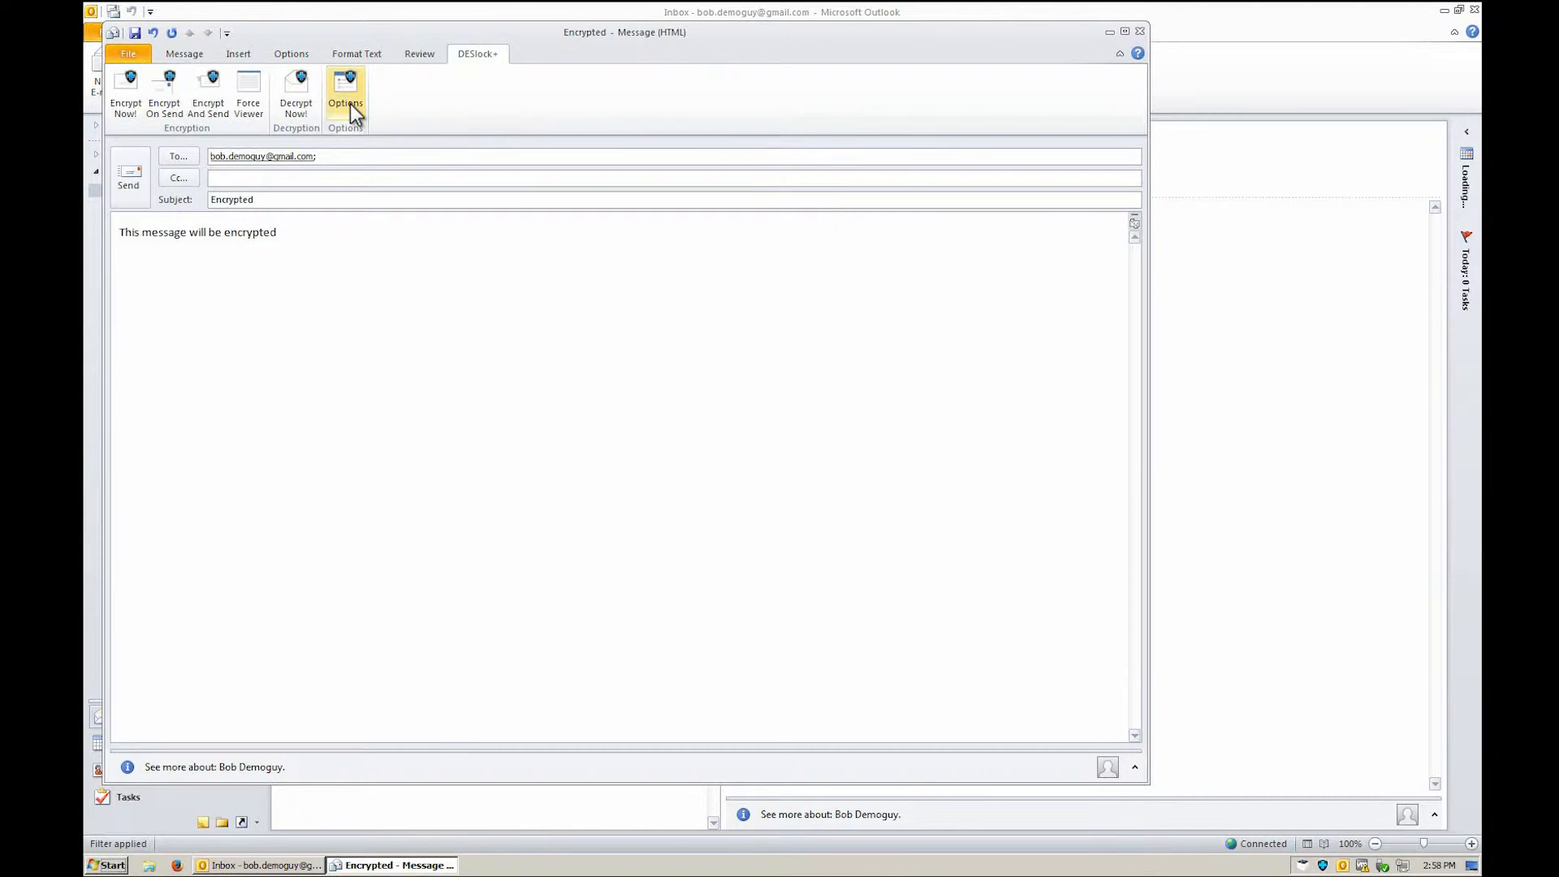
click(345, 97)
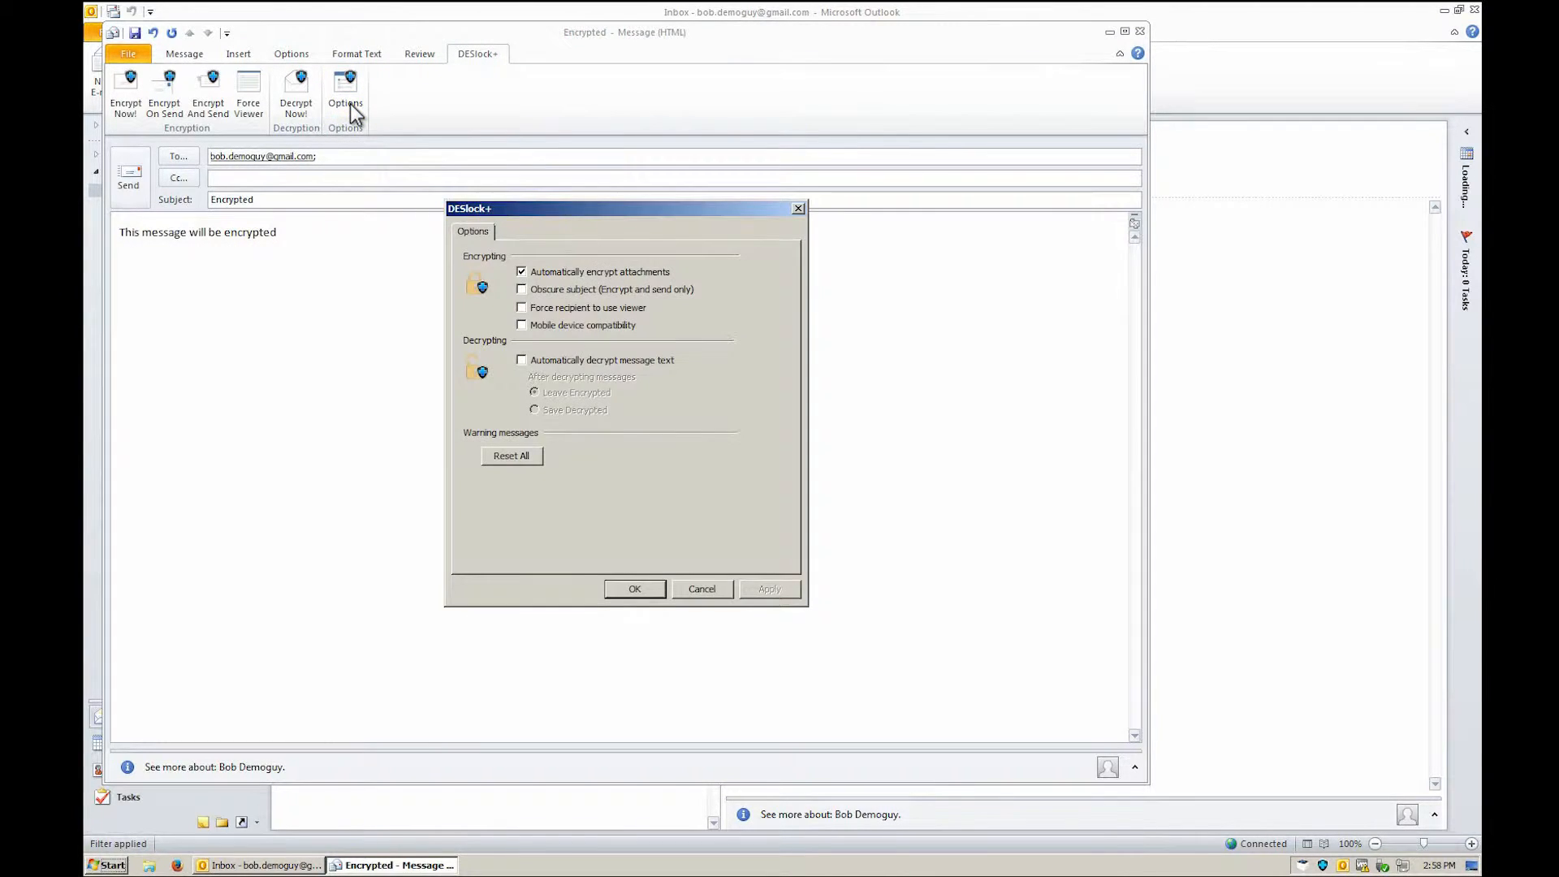
mouse_move(709, 292)
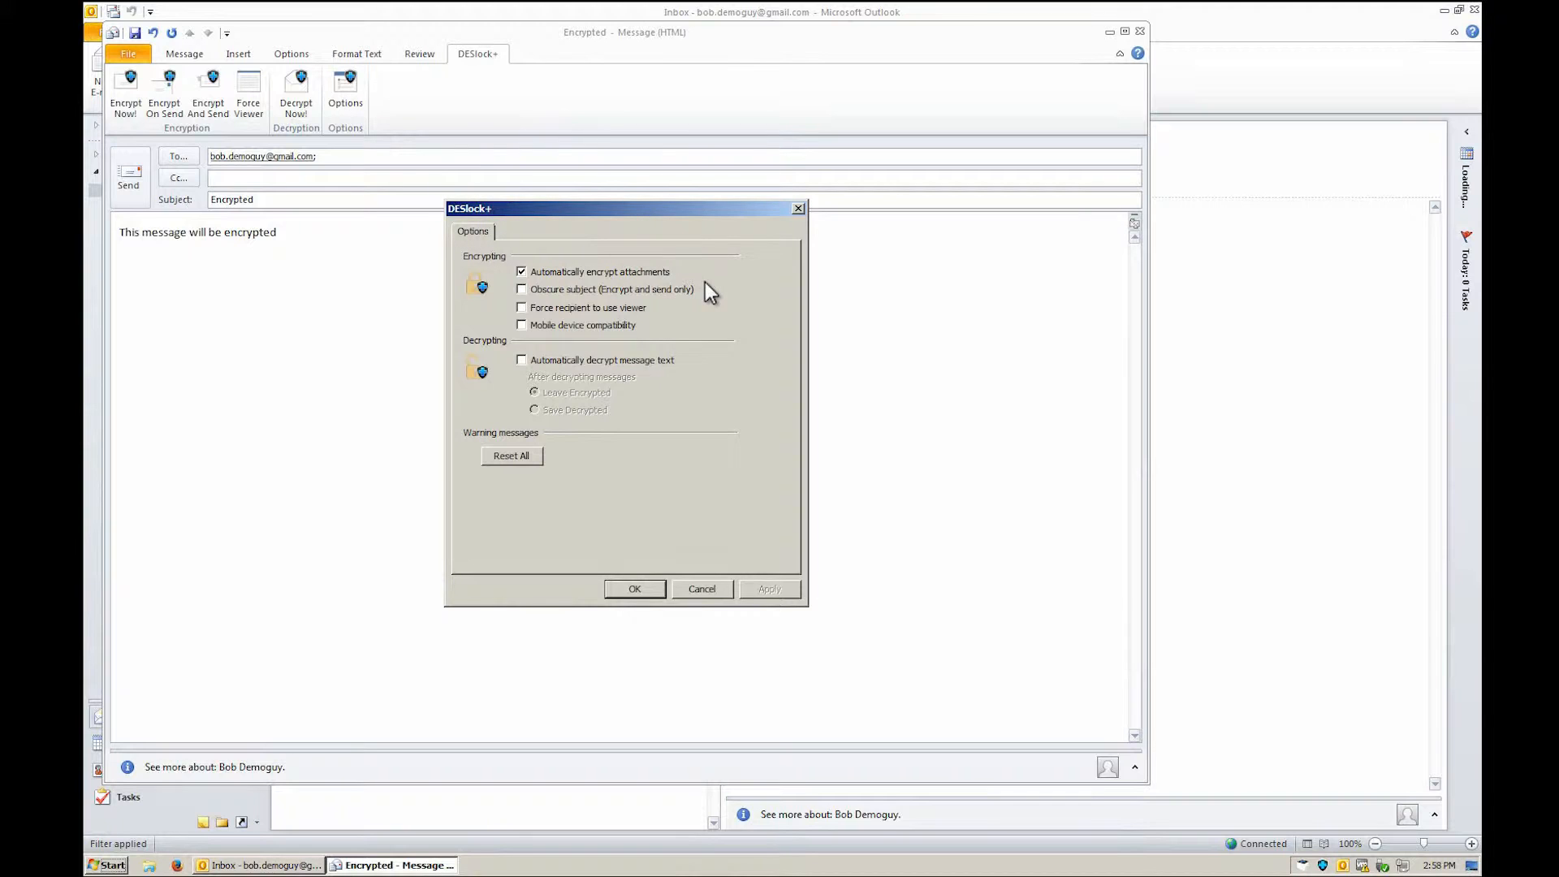
mouse_move(665, 378)
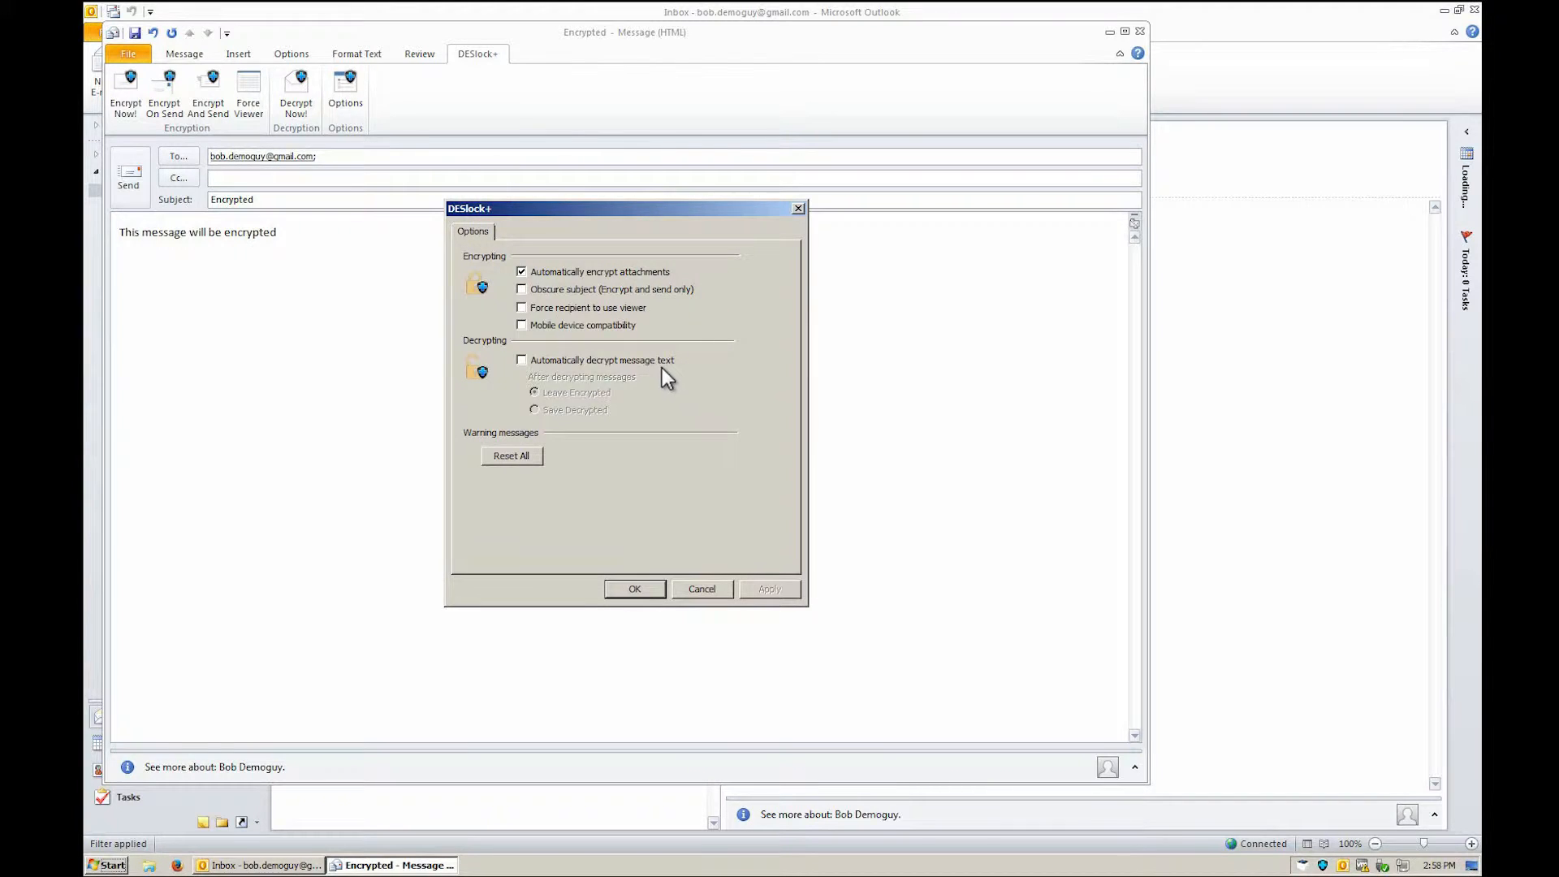
click(521, 359)
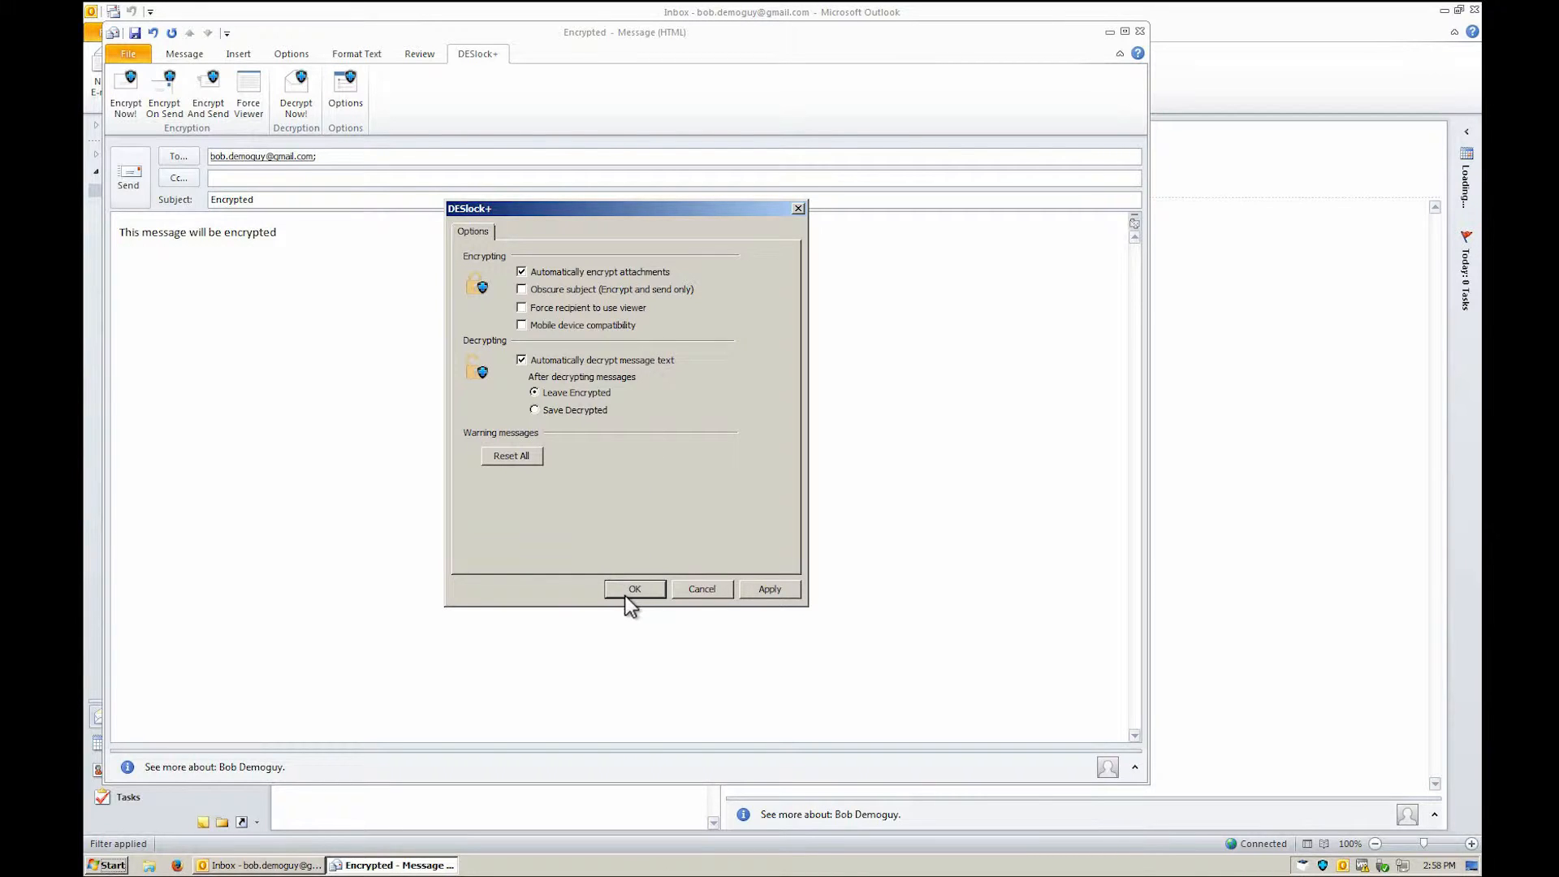
click(635, 588)
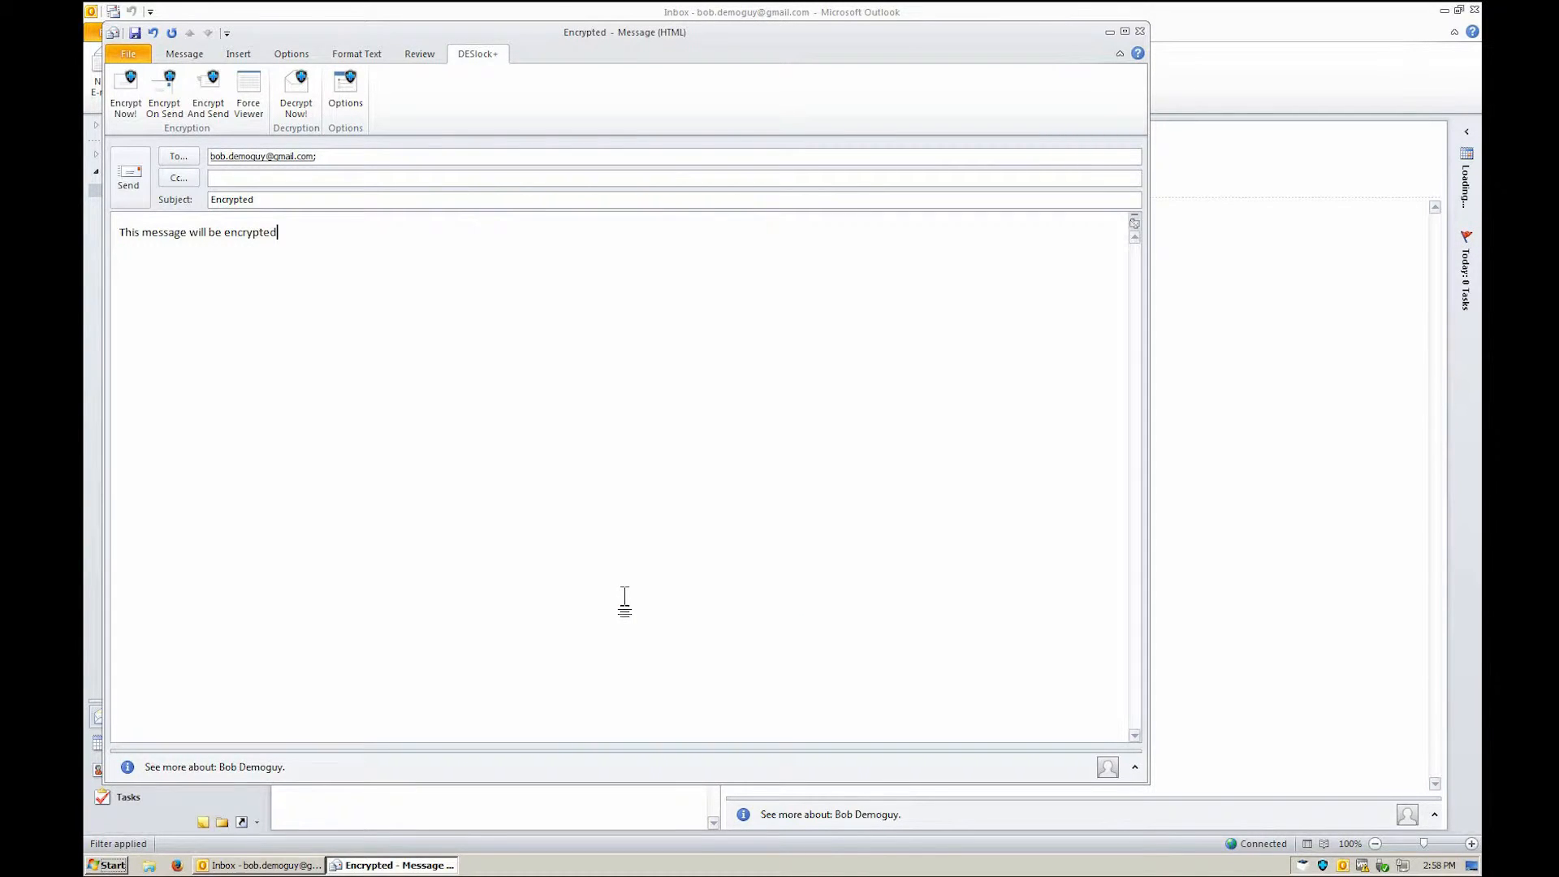
mouse_move(579, 557)
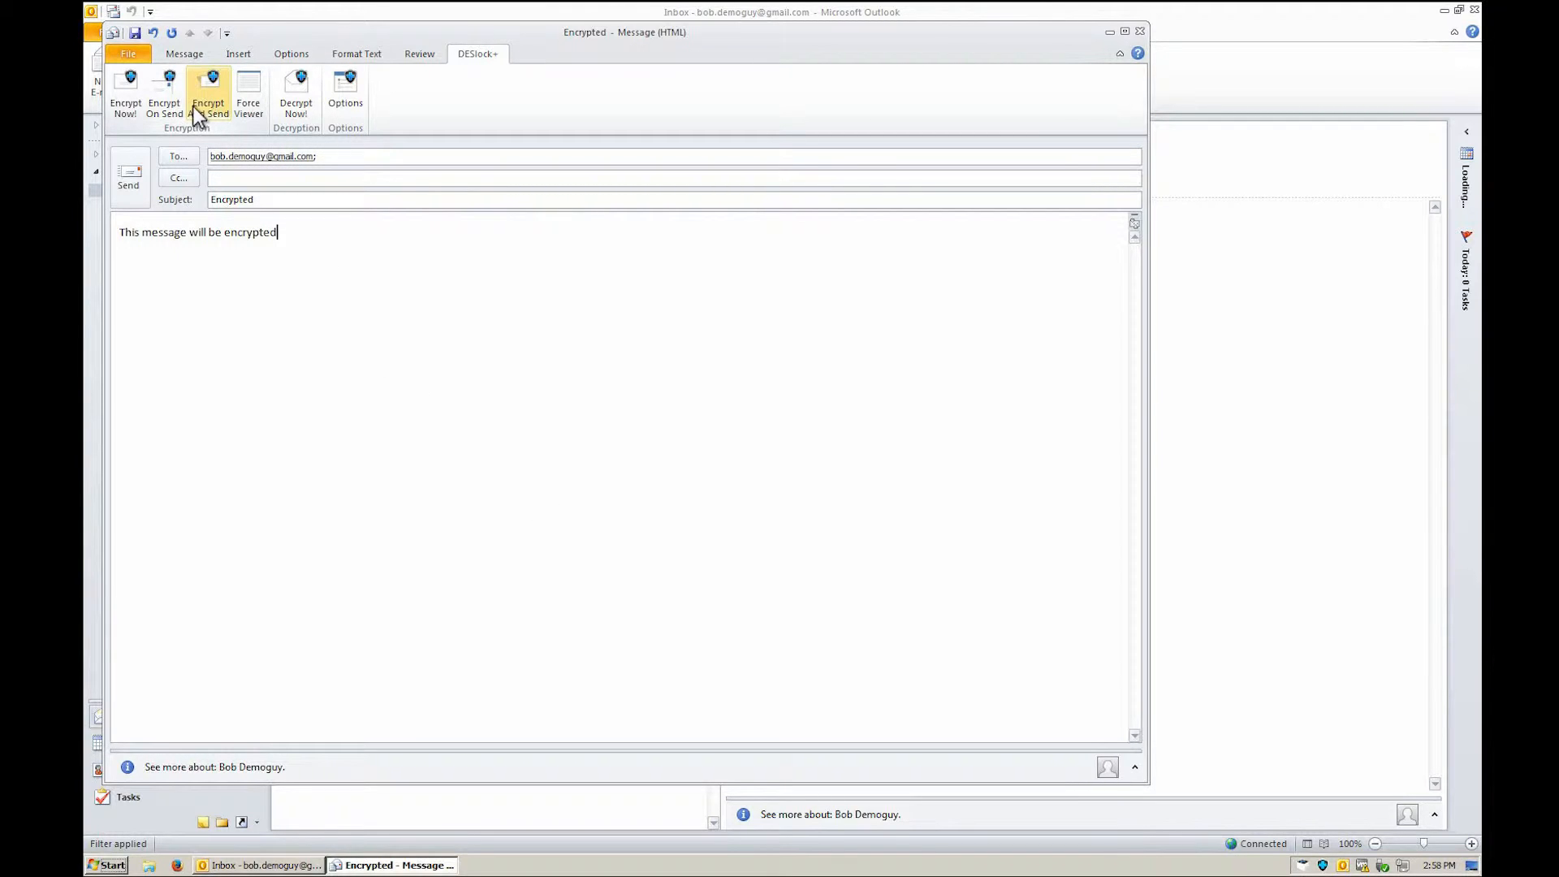
mouse_move(125, 94)
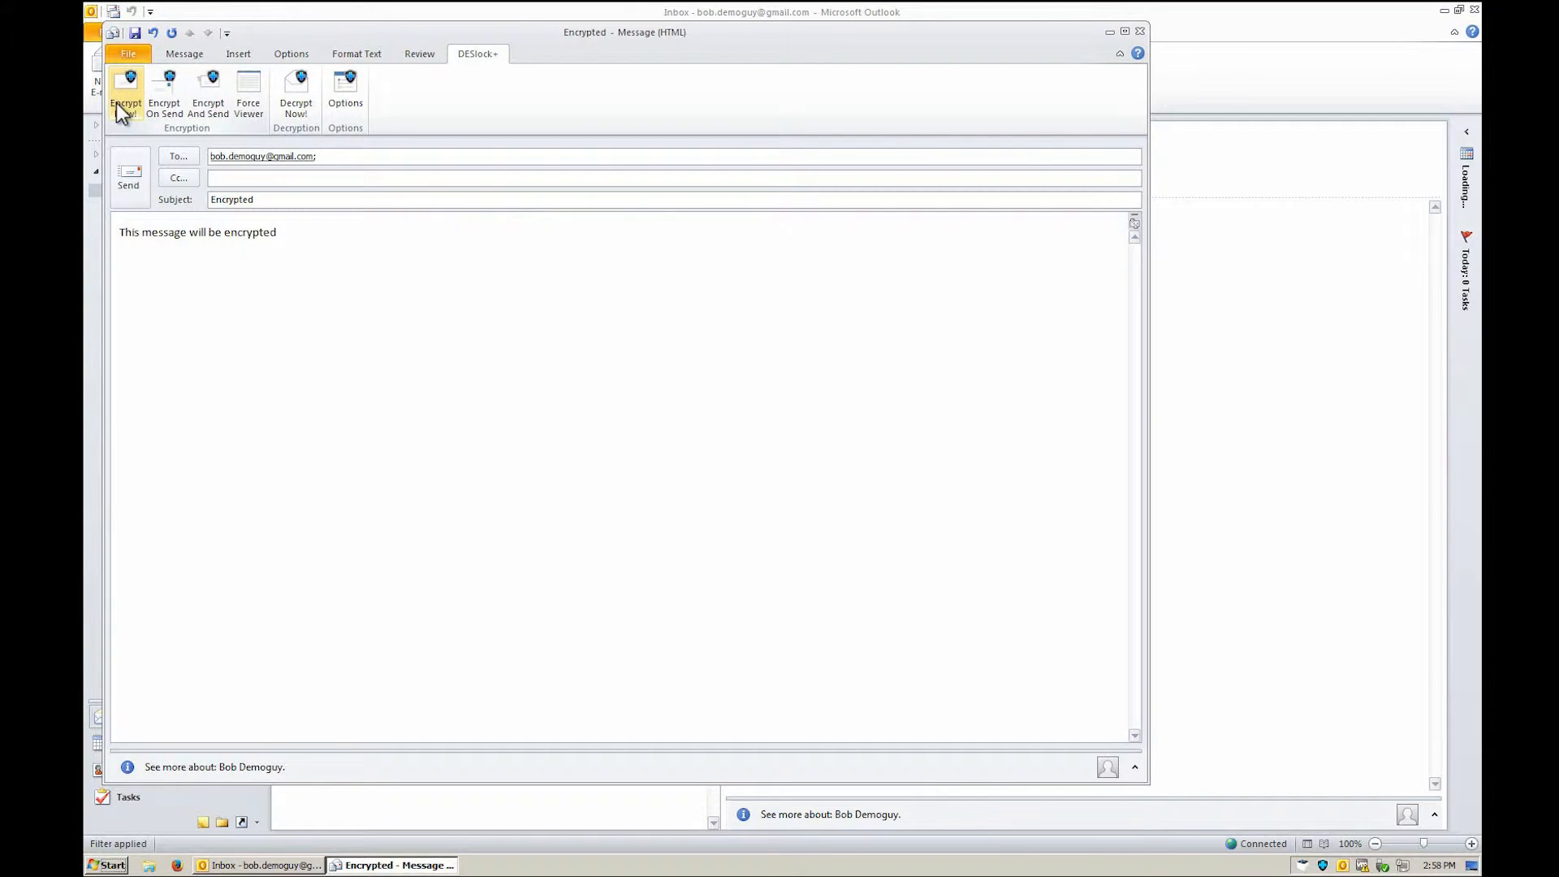
- Encrypt the draft now with the Management key, accepting conversion to plain text
click(125, 94)
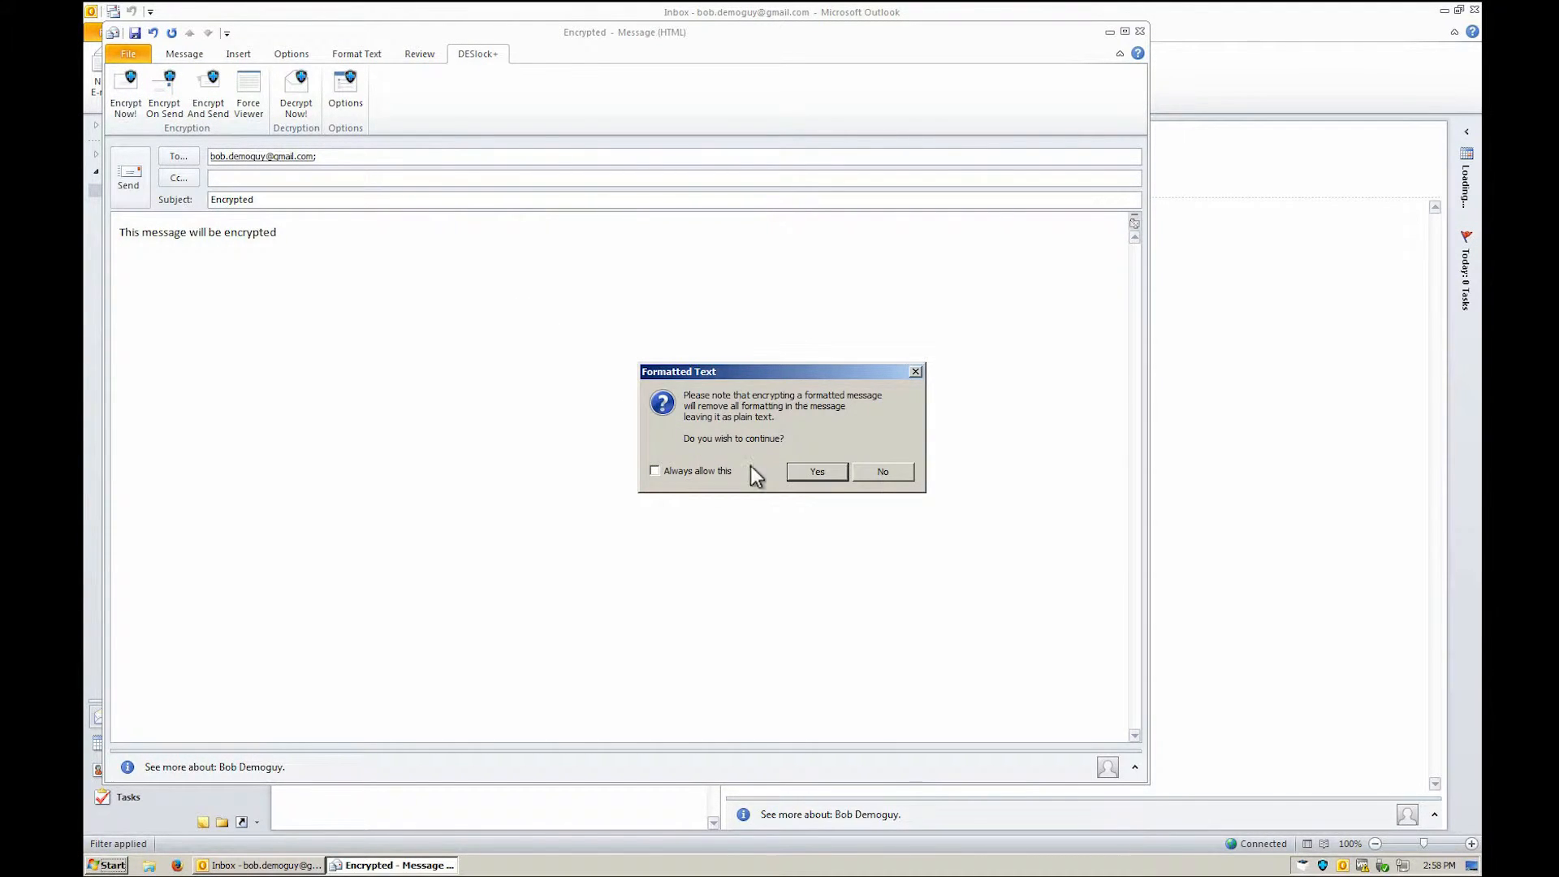
click(816, 471)
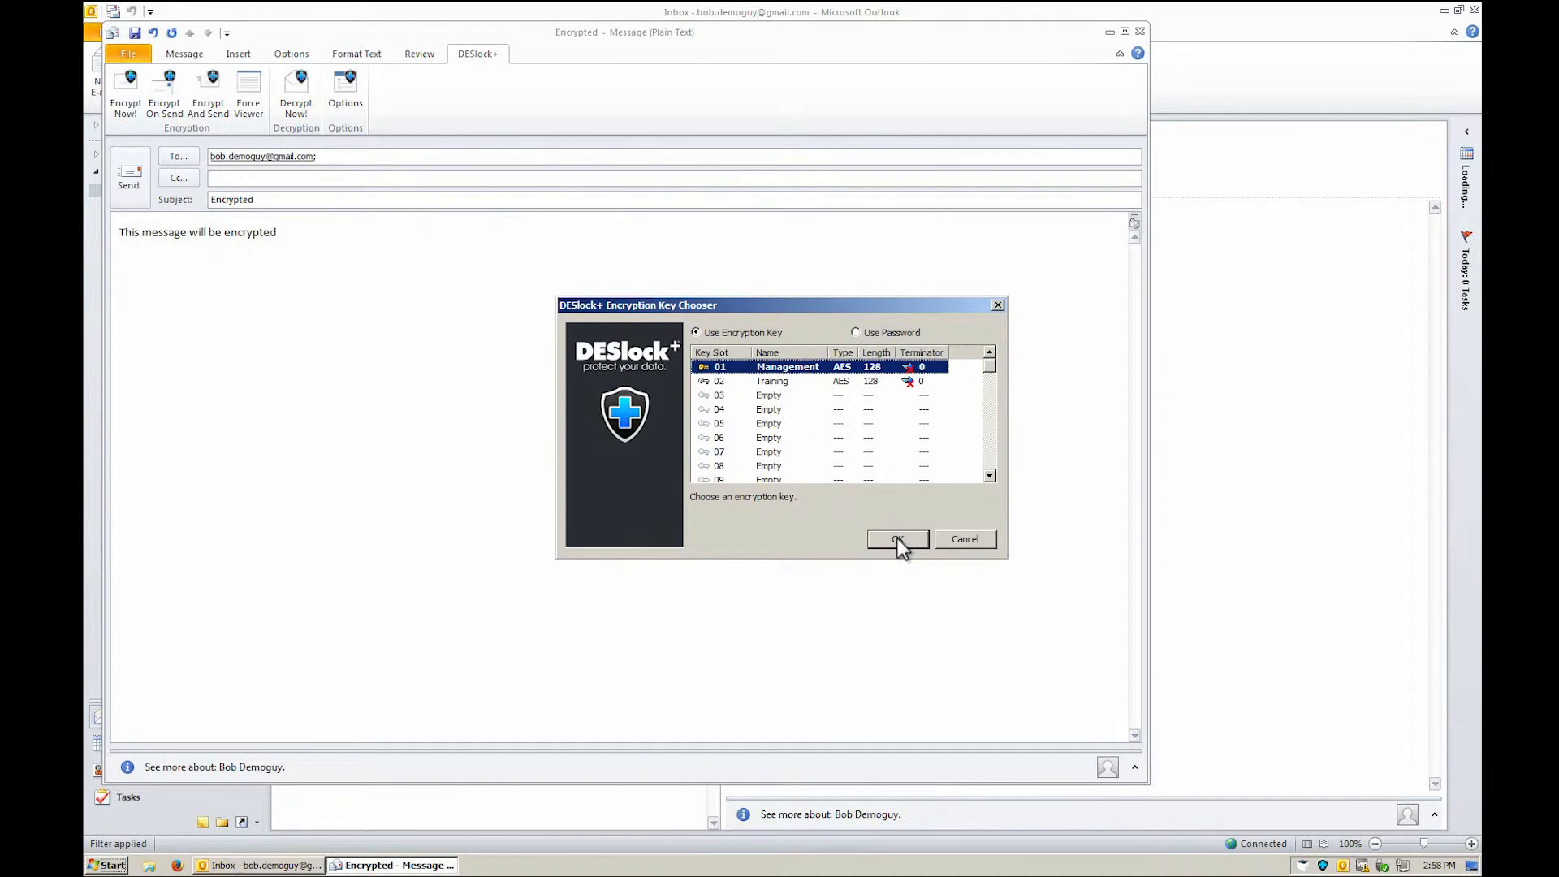
click(895, 539)
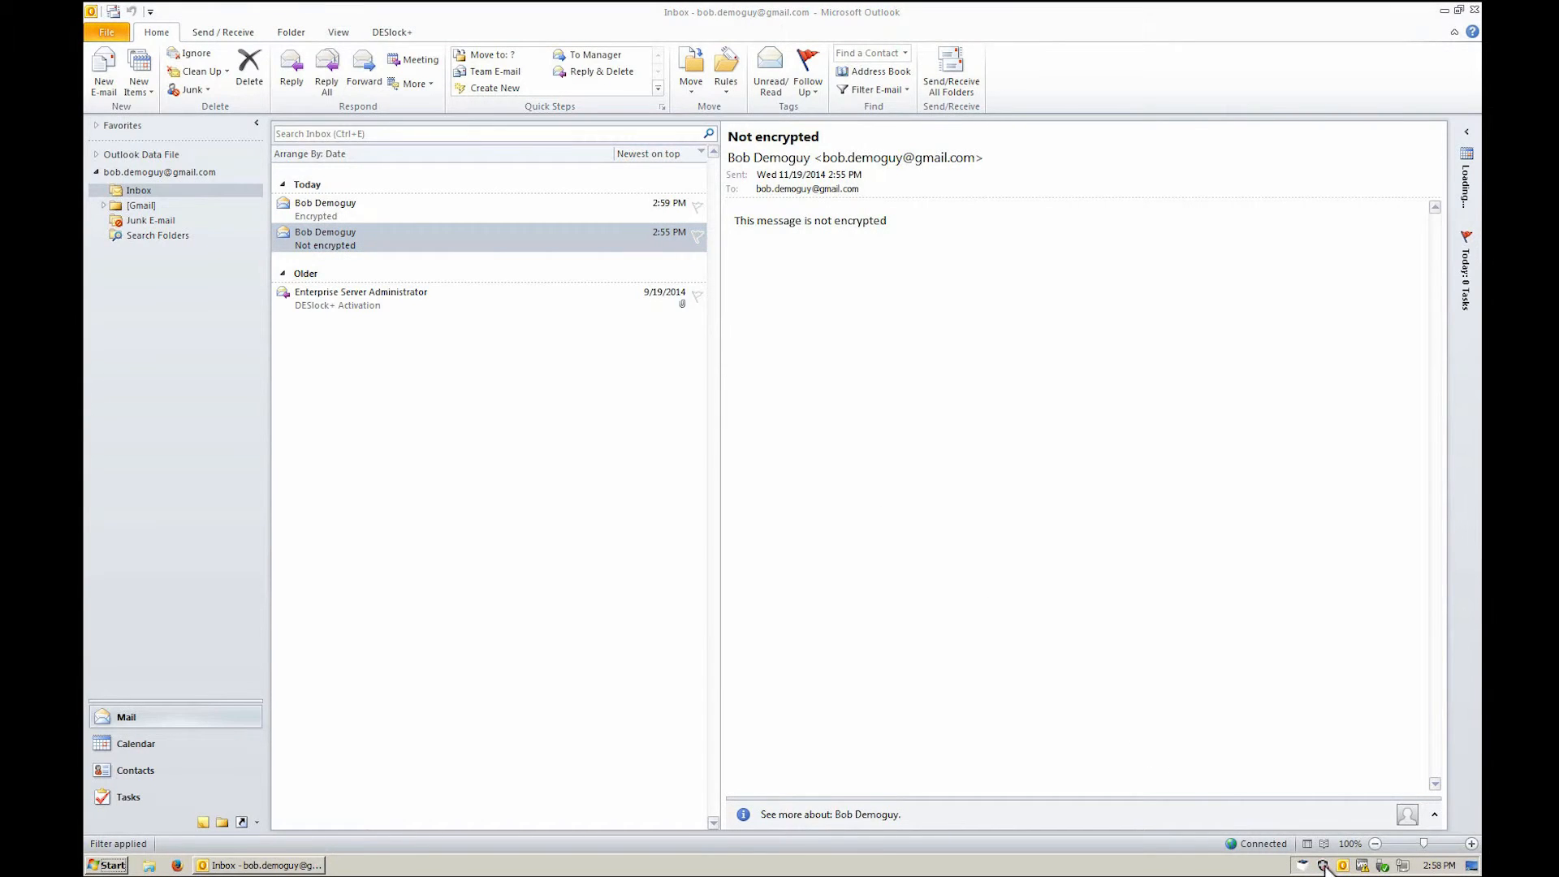
mouse_move(582, 212)
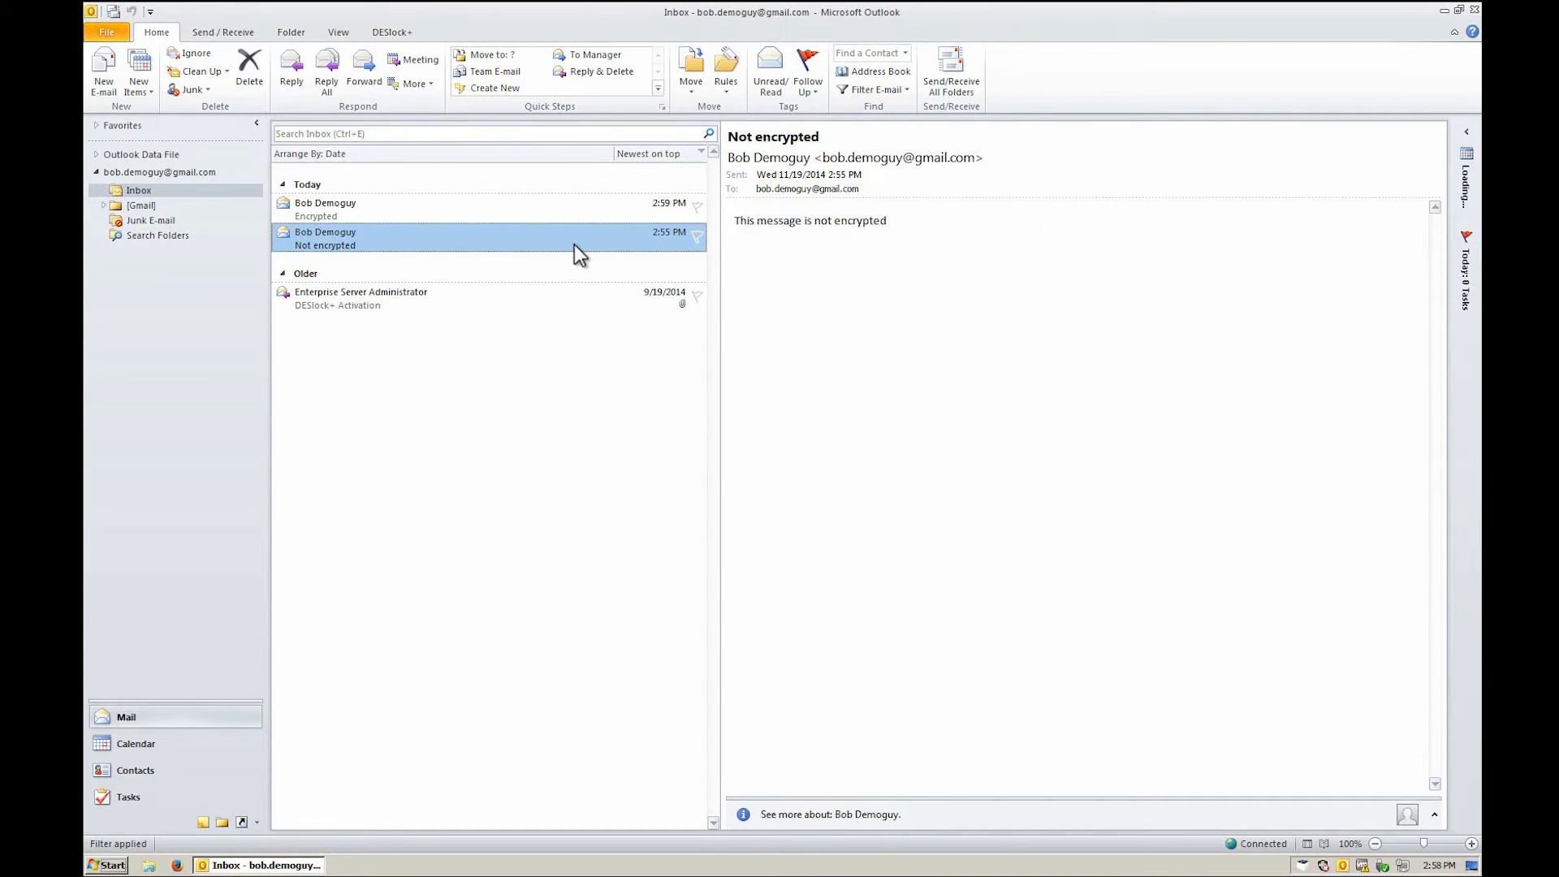
mouse_move(1199, 772)
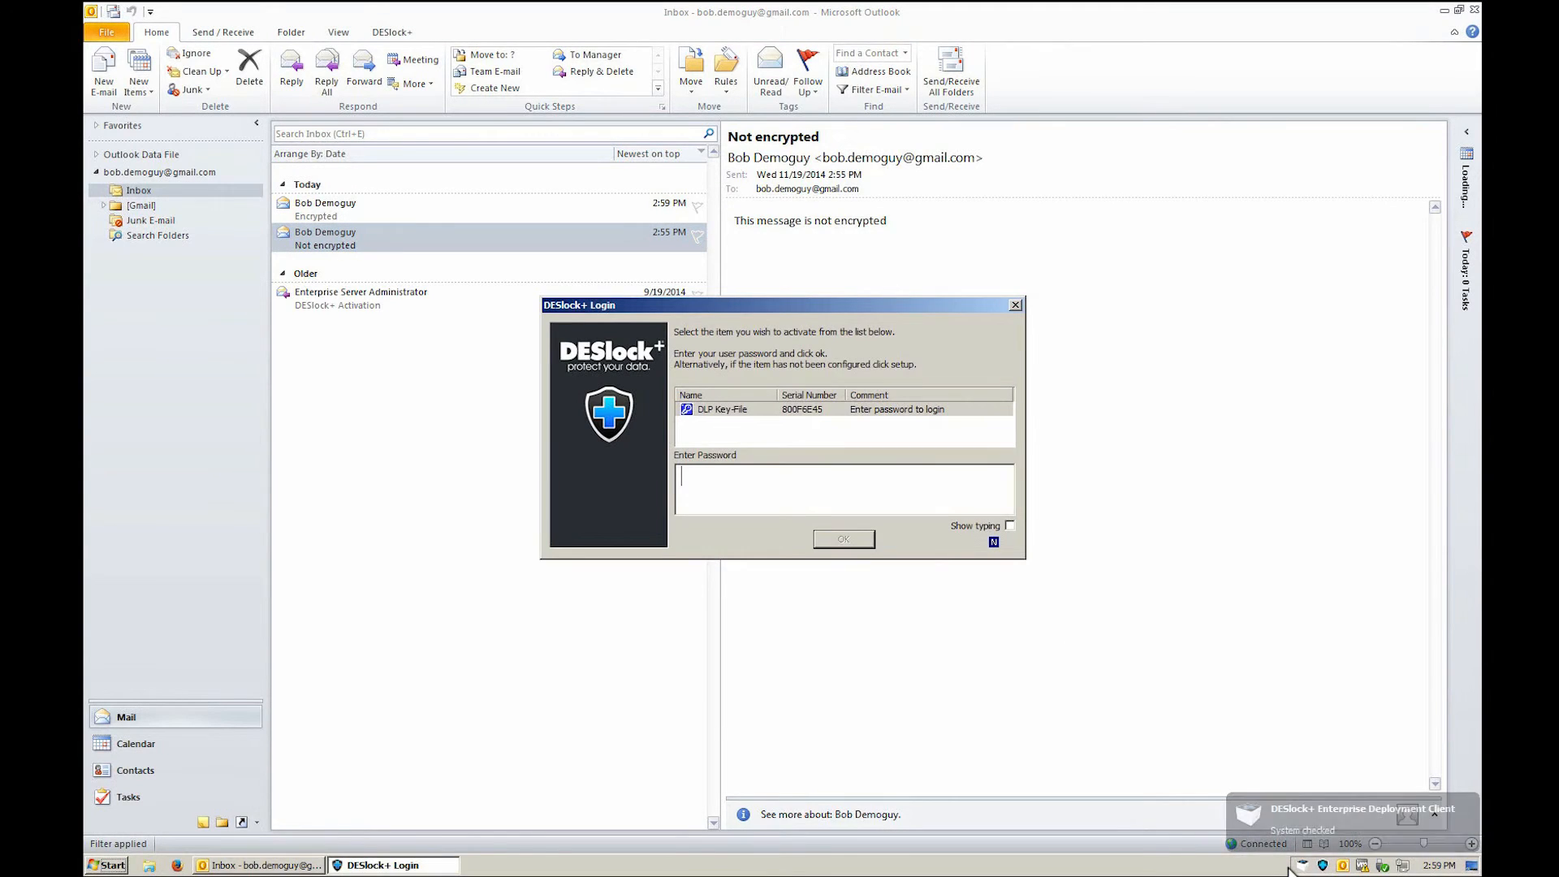
- Log in to DESlock+ with the password and open the received 'Encrypted' email
text(password)
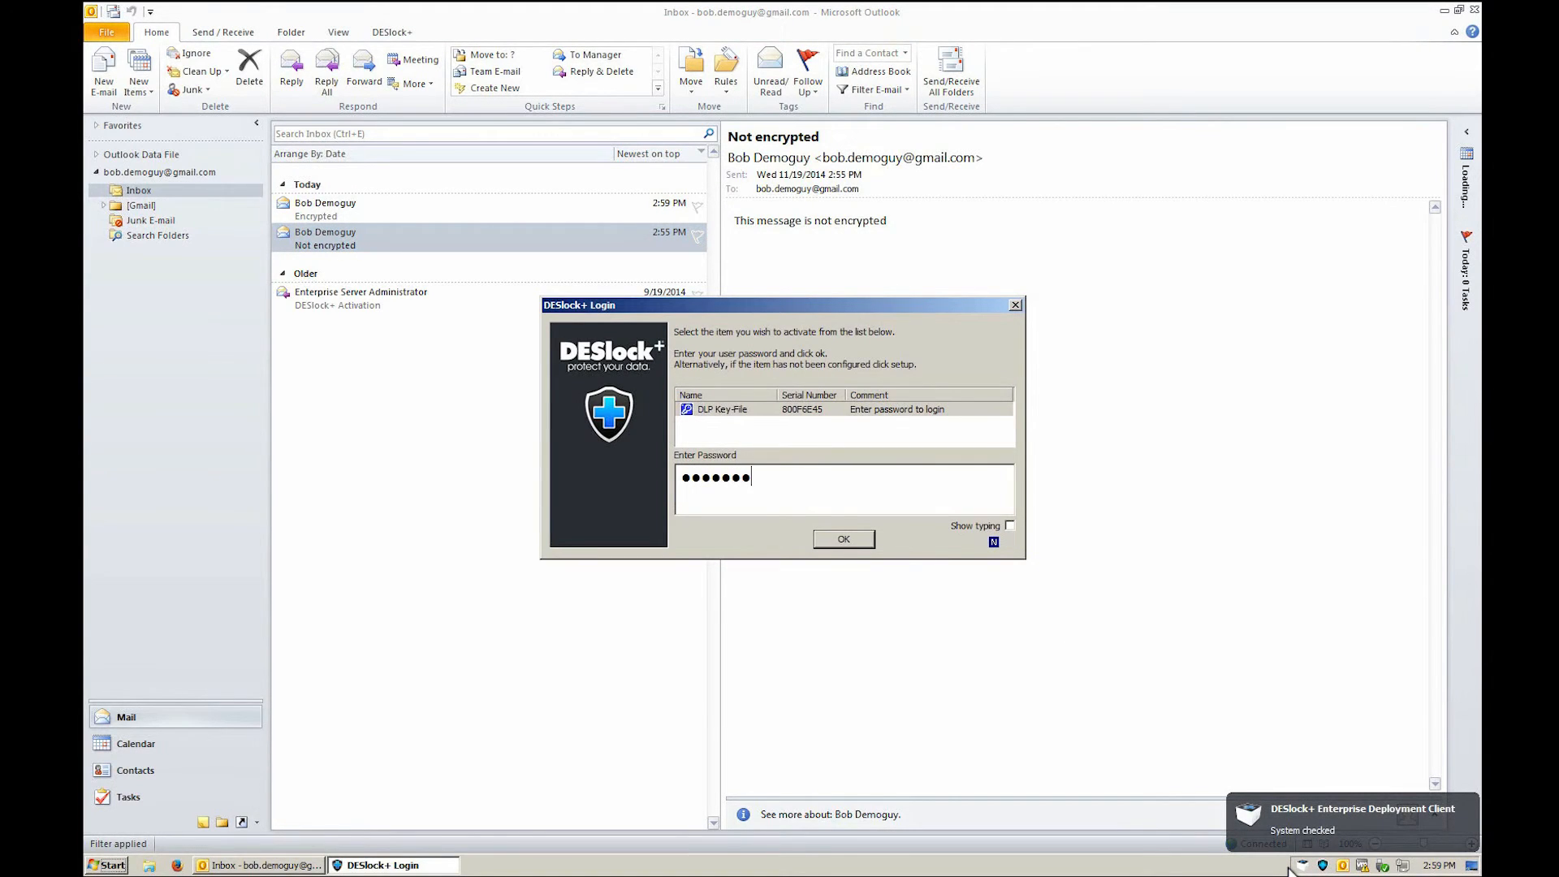
click(843, 538)
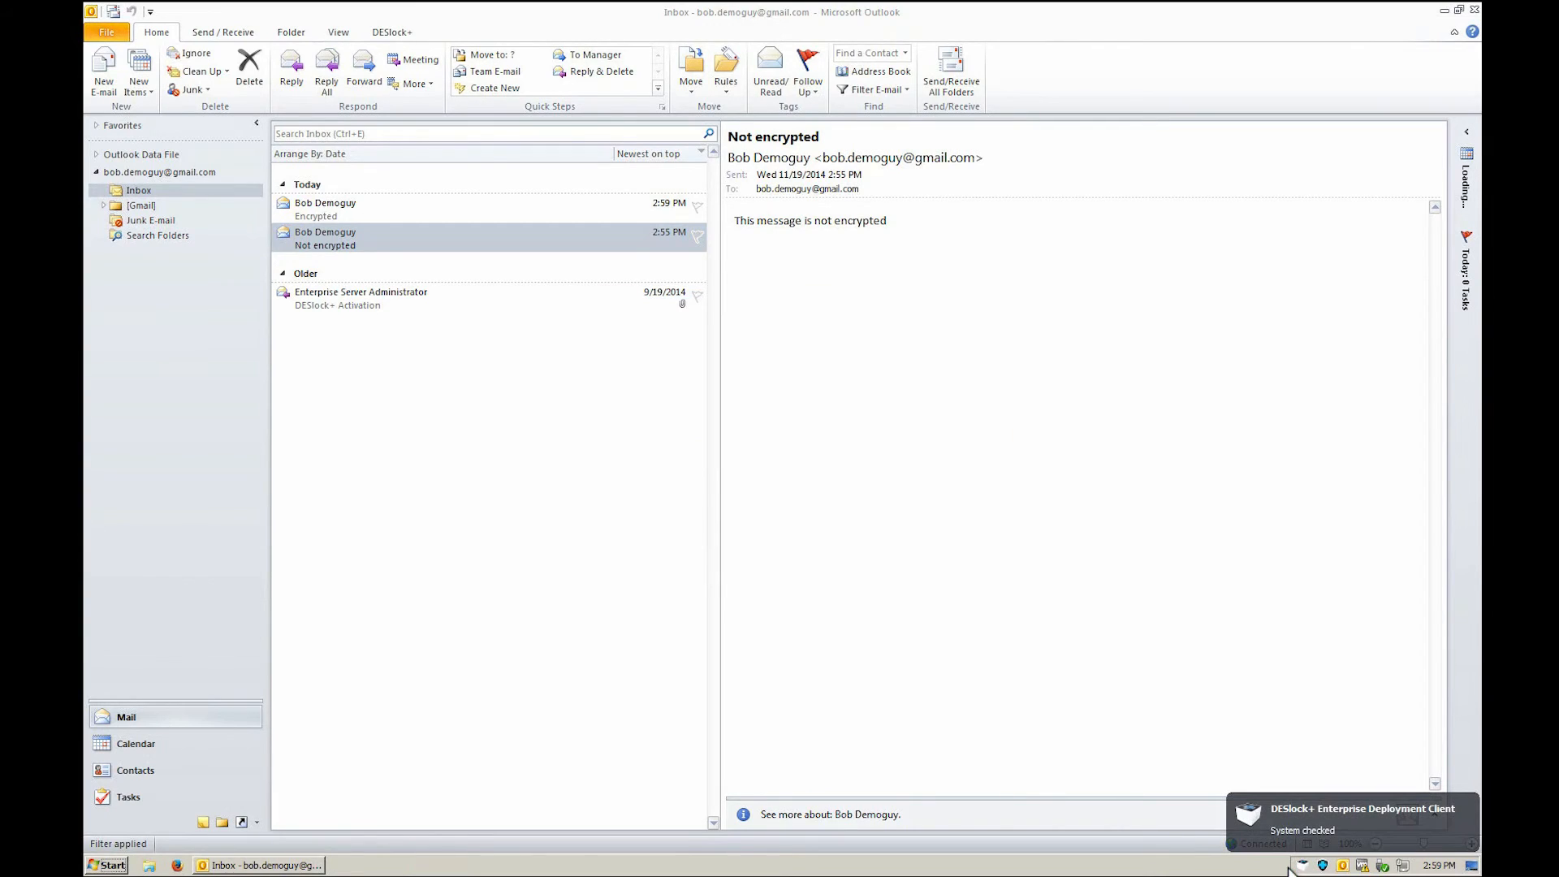
click(447, 209)
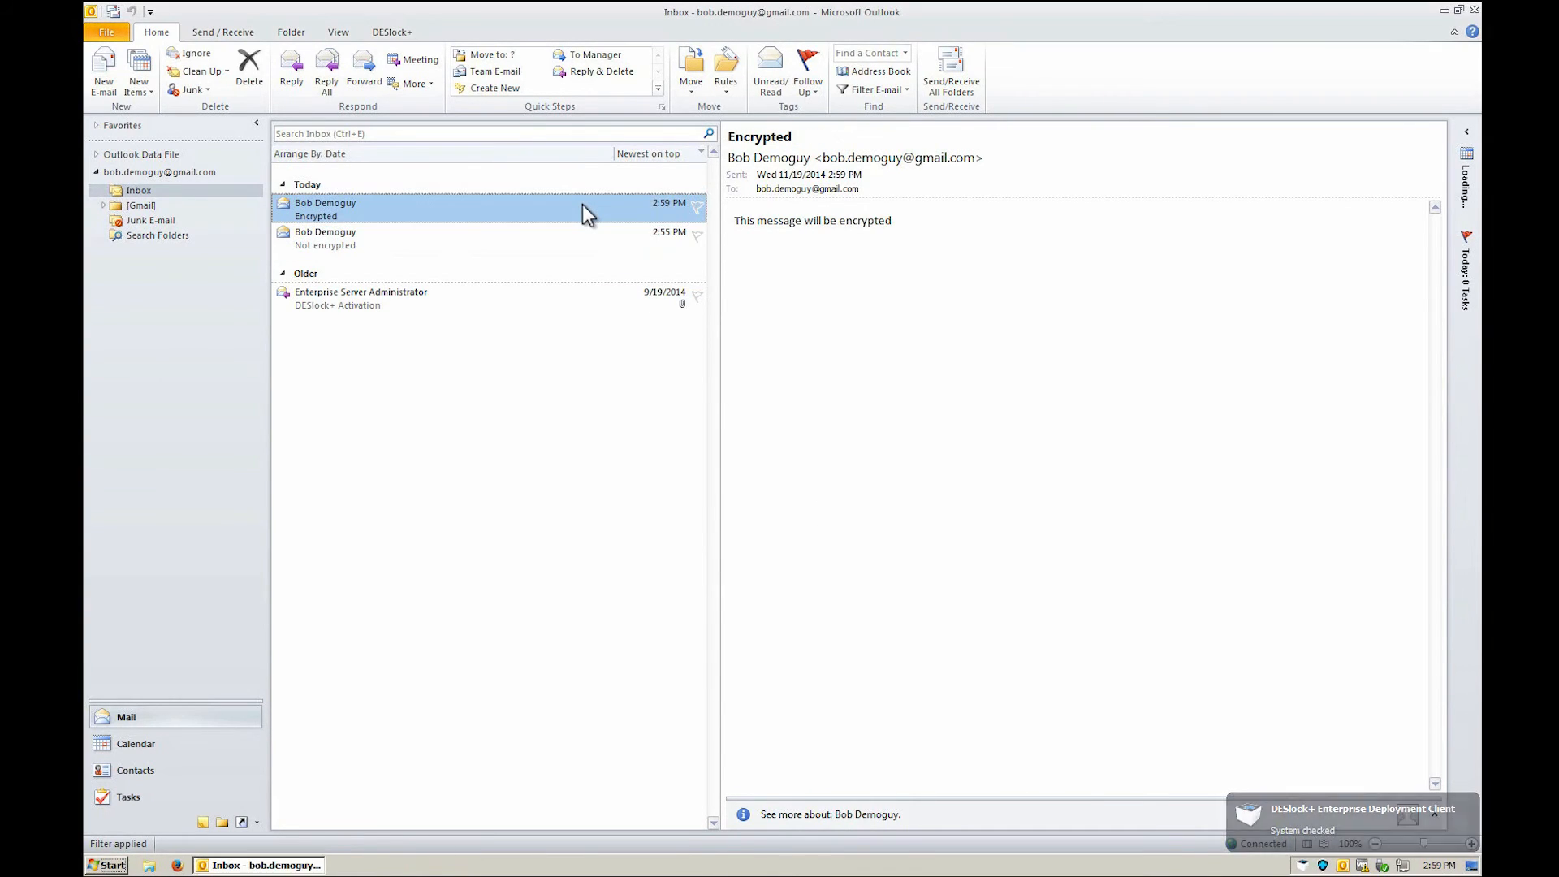